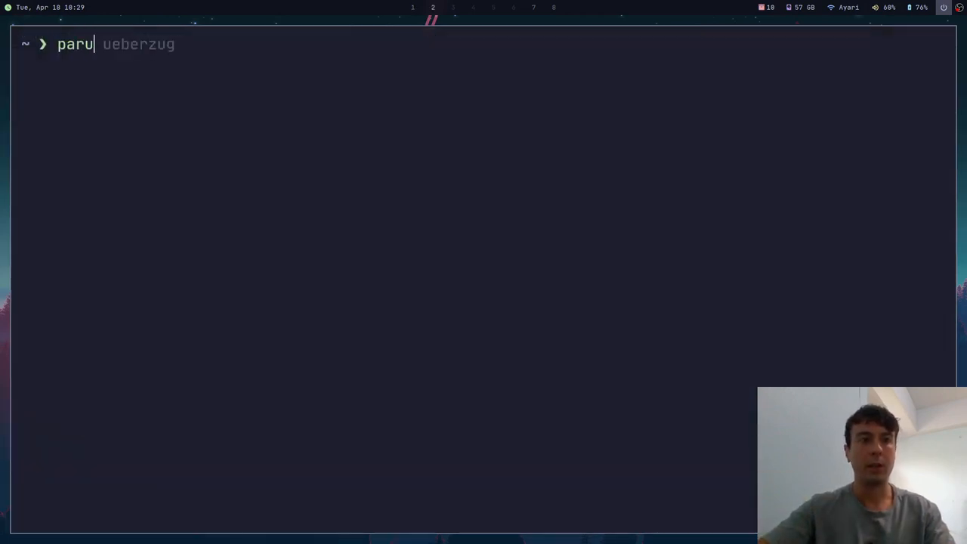
Run 'paru ueberzug' after accepting the autosuggested completion
{"action": "key", "text": "Return"}
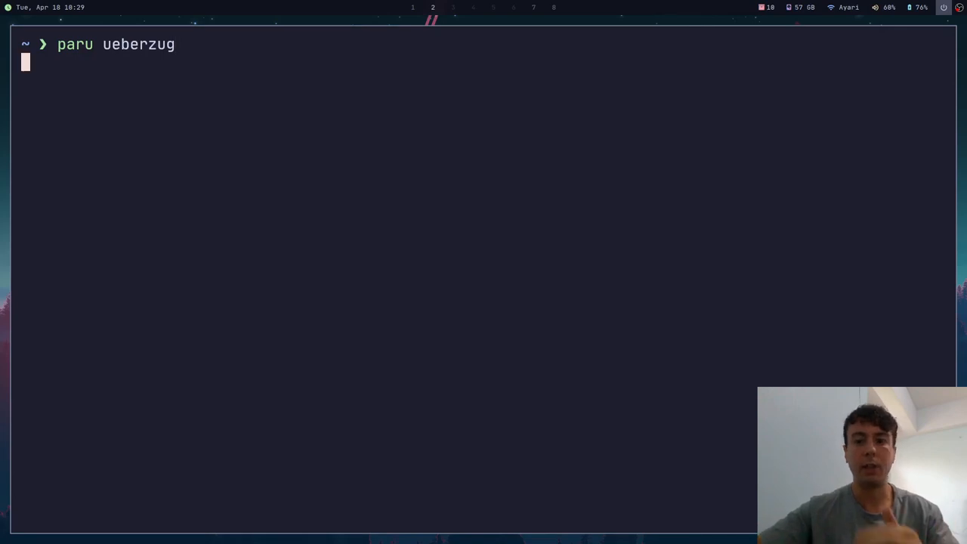
{"action": "key", "text": "Return"}
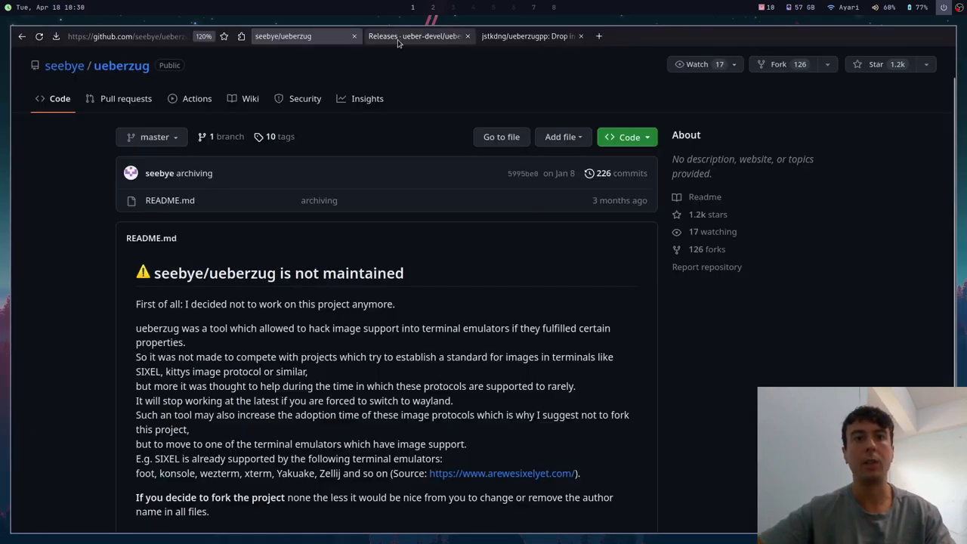
Scroll through the seebye/ueberzug README dependencies and installation notes
{"action": "scroll", "scroll_direction": "down", "scroll_amount": 3}
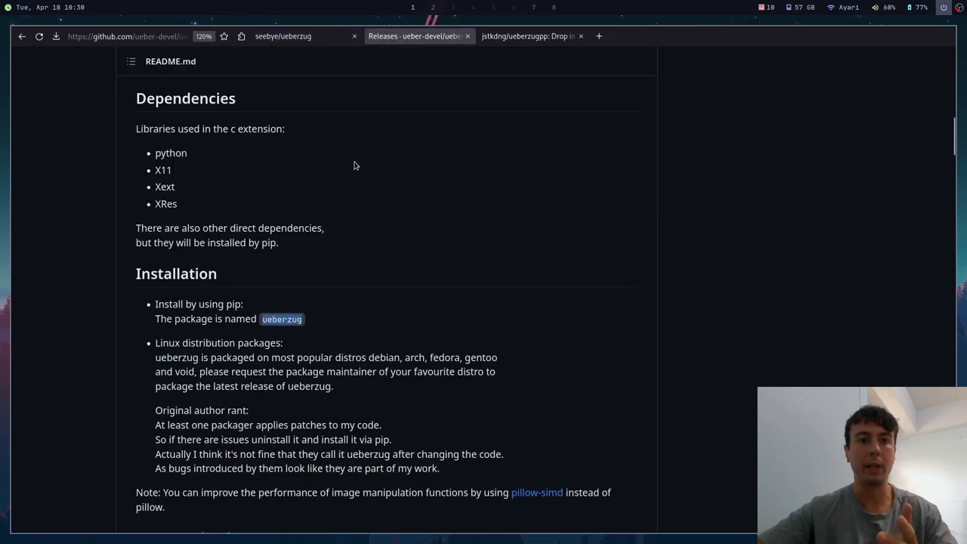
{"action": "scroll", "scroll_direction": "up", "scroll_amount": 3}
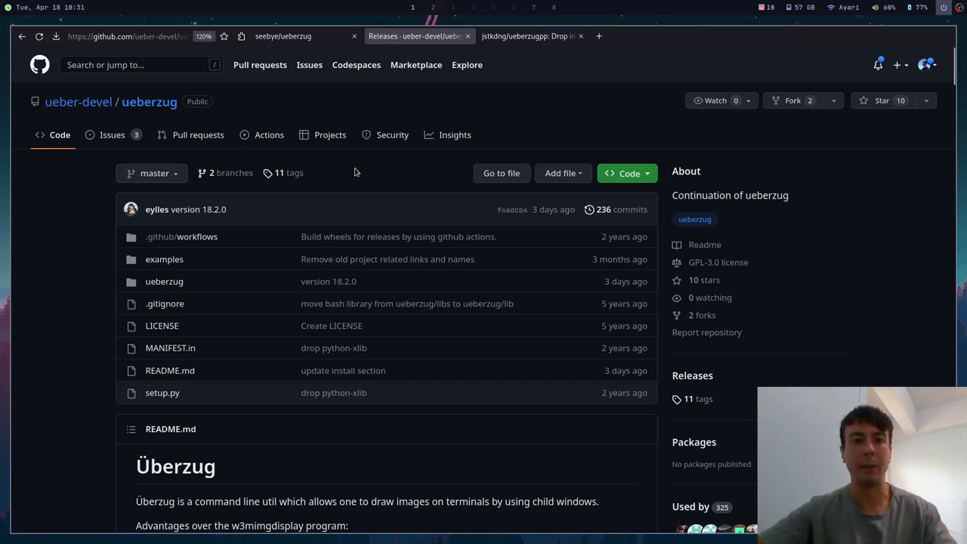
{"action": "mouse_move", "coordinate": [209, 224]}
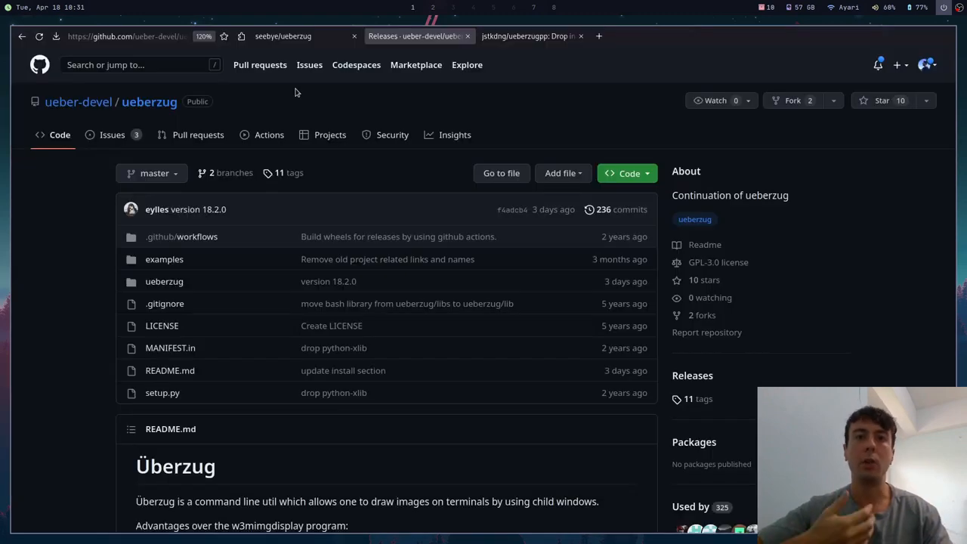
Read the jstkdng/ueberzugpp README and Usage section, then return to seebye/ueberzug
{"action": "left_click", "coordinate": [529, 37]}
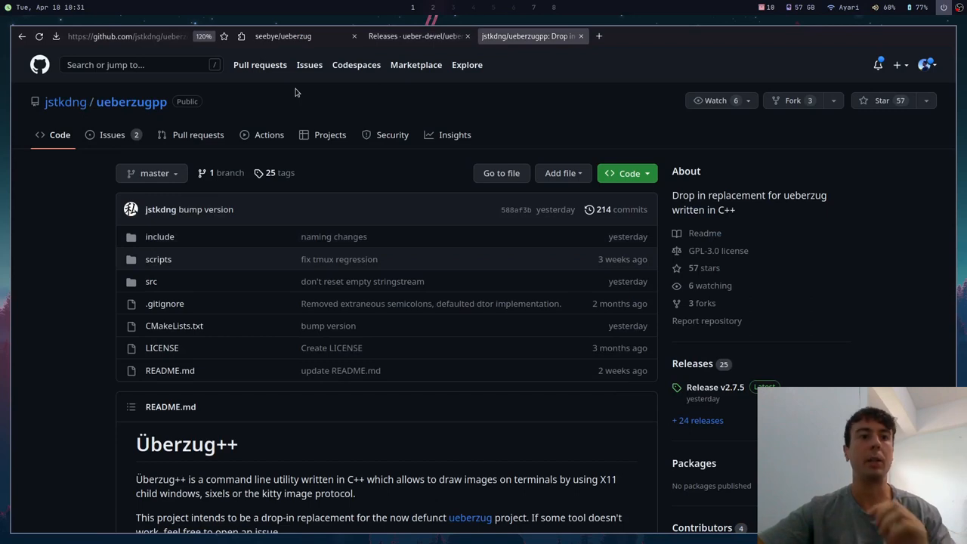
{"action": "mouse_move", "coordinate": [266, 105]}
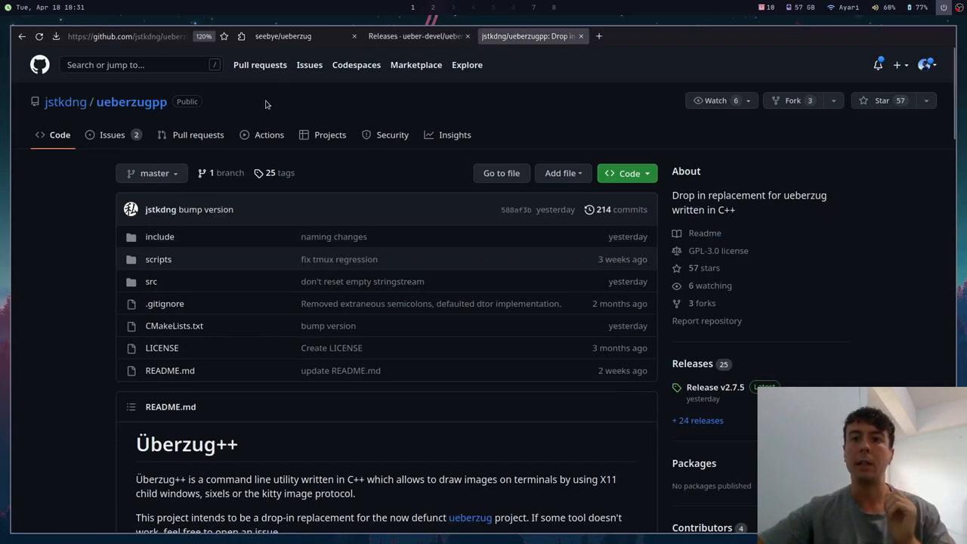
{"action": "mouse_move", "coordinate": [495, 104]}
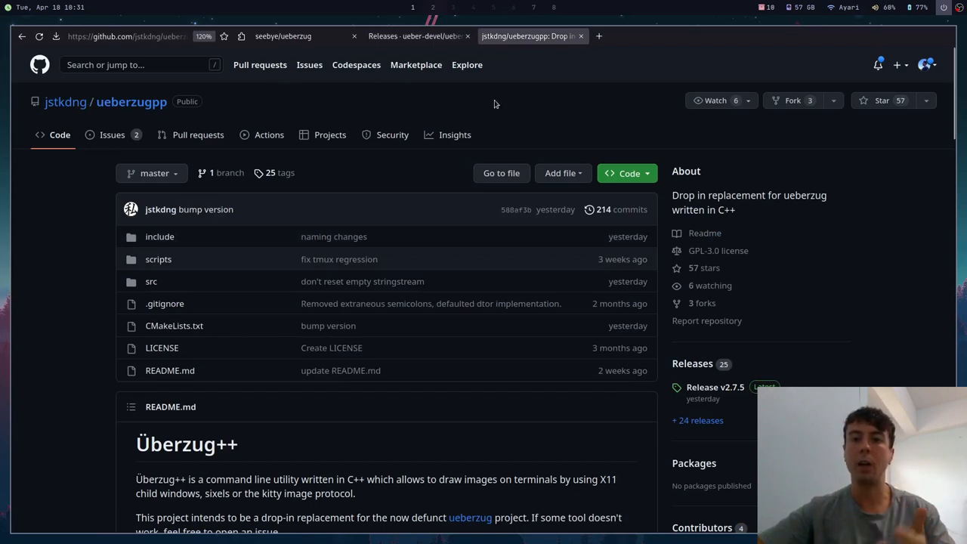
{"action": "mouse_move", "coordinate": [722, 136]}
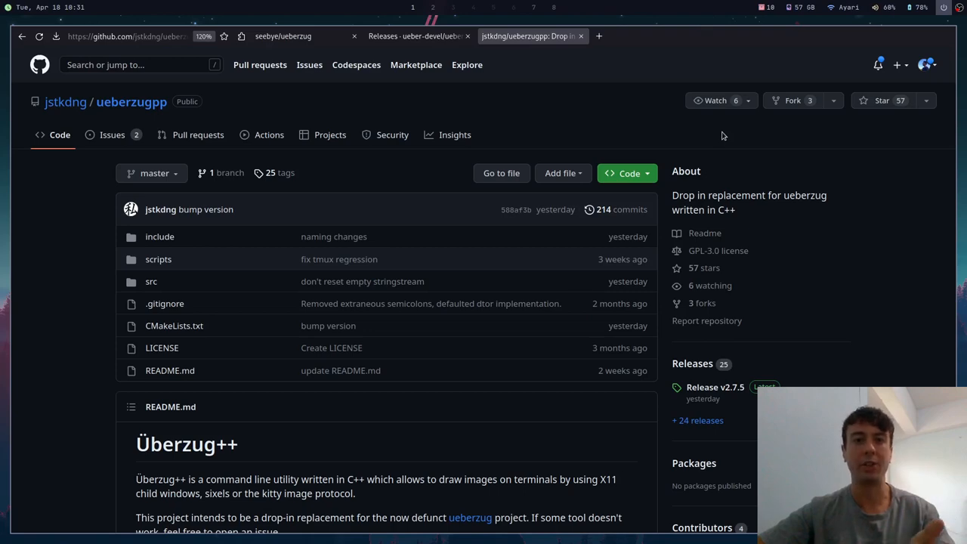
{"action": "scroll", "scroll_direction": "down", "scroll_amount": 3}
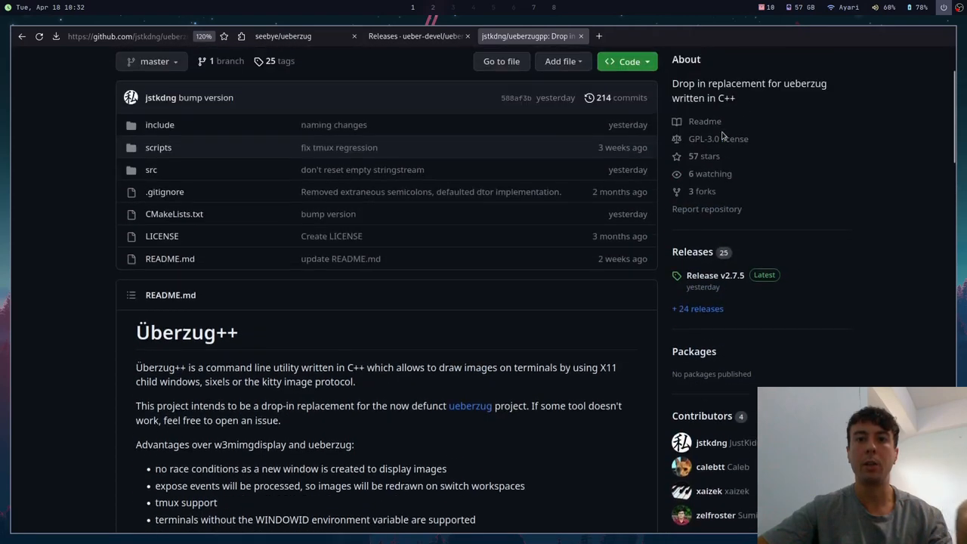
{"action": "scroll", "scroll_direction": "up", "scroll_amount": 3}
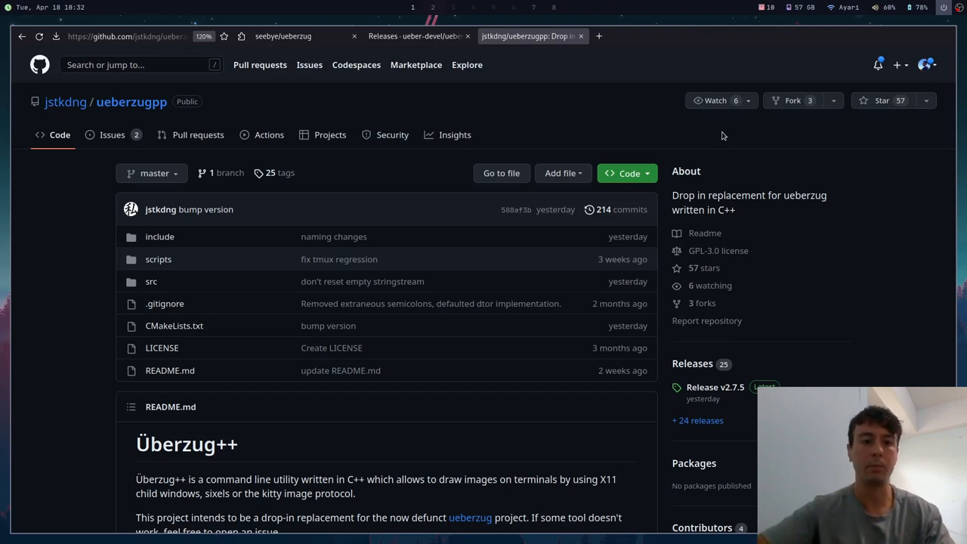
{"action": "scroll", "scroll_direction": "down", "scroll_amount": 3}
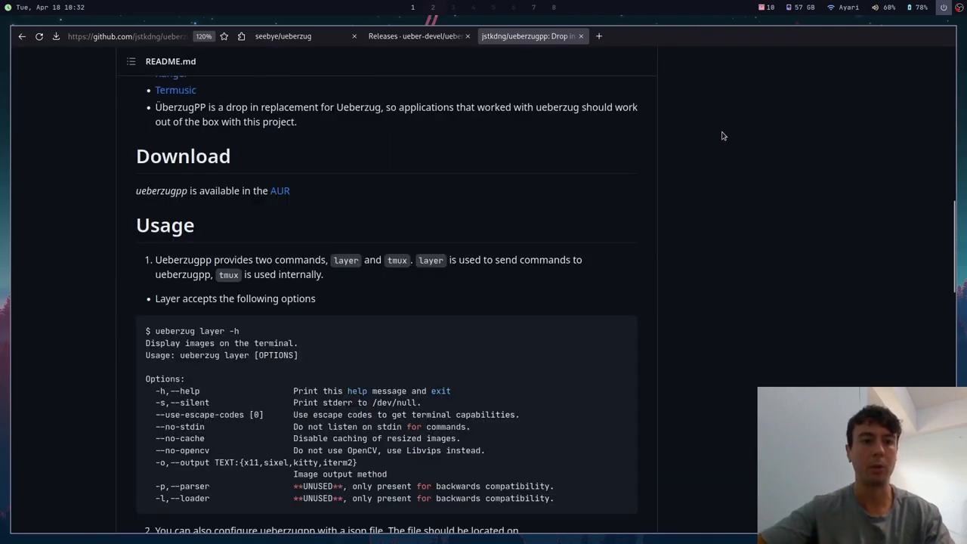
{"action": "scroll", "scroll_direction": "down", "scroll_amount": 3}
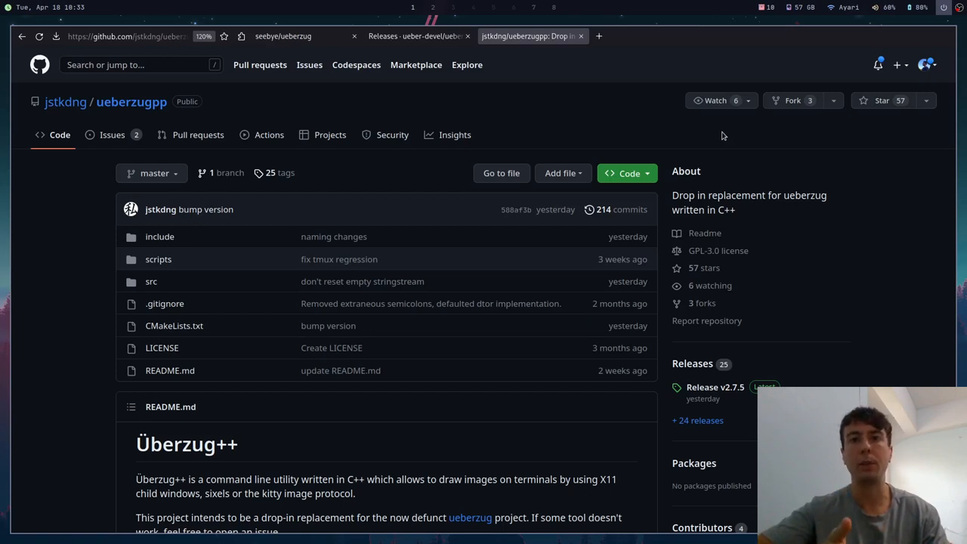
{"action": "left_click", "coordinate": [305, 36]}
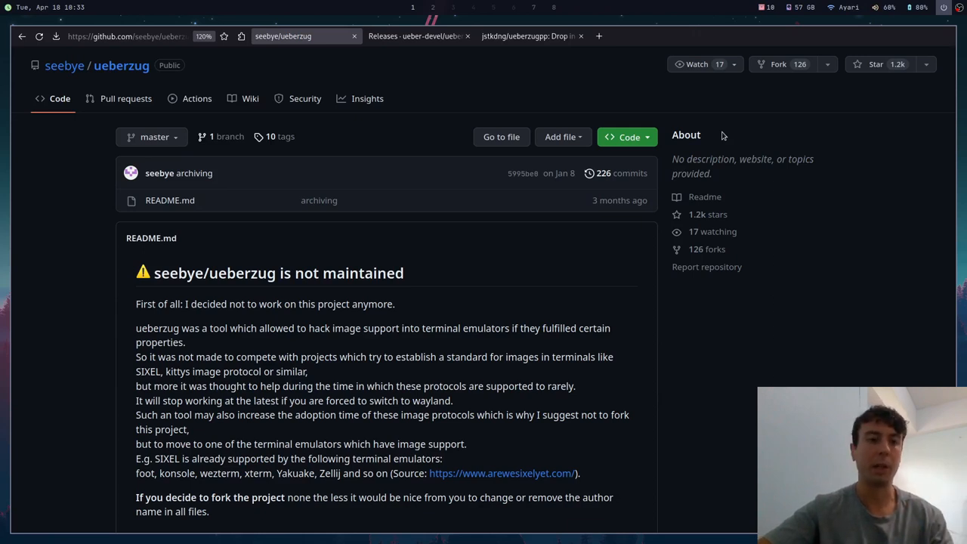
Scroll the seebye/ueberzug page to the 'not maintained' notice
{"action": "scroll", "scroll_direction": "down", "scroll_amount": 3}
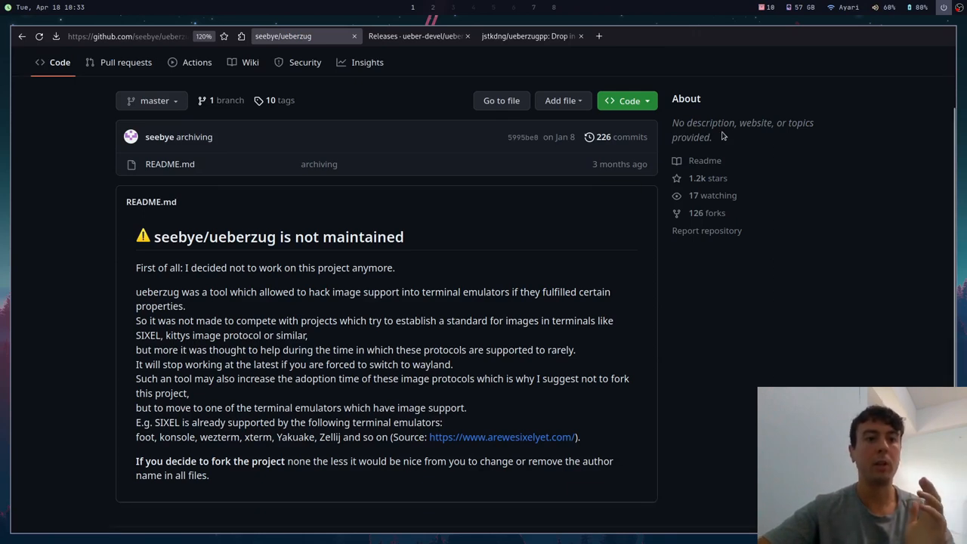
{"action": "mouse_move", "coordinate": [303, 298]}
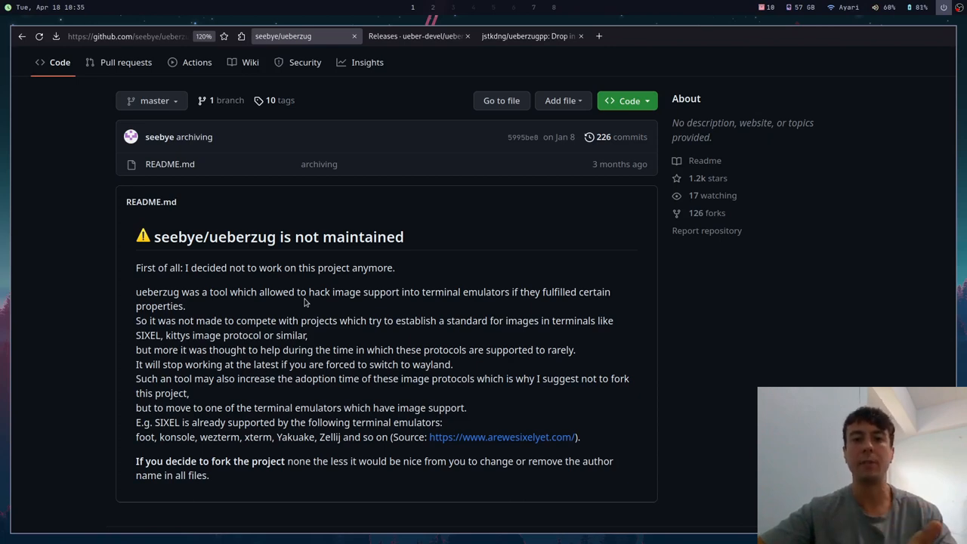
{"action": "mouse_move", "coordinate": [544, 337]}
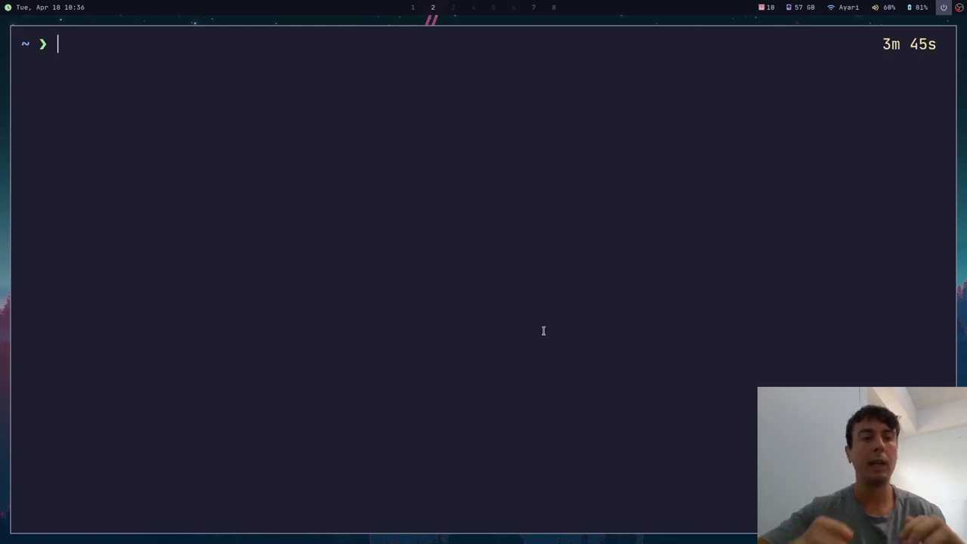
Display pictures/cat.jpg in kitty with 'kitty +kitten icat'
{"action": "type", "text": "kitty +kitten icat pictures/cat.jpg"}
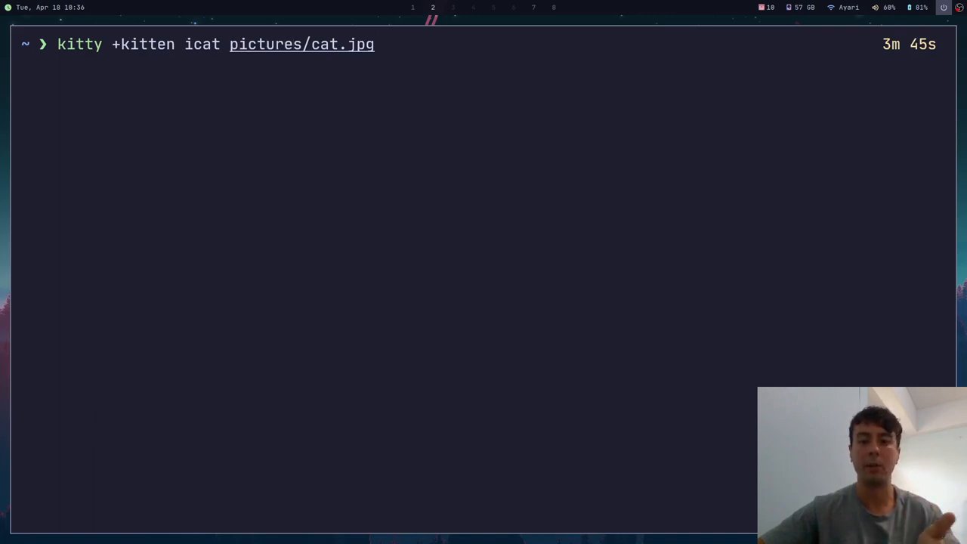
{"action": "key", "text": "Return"}
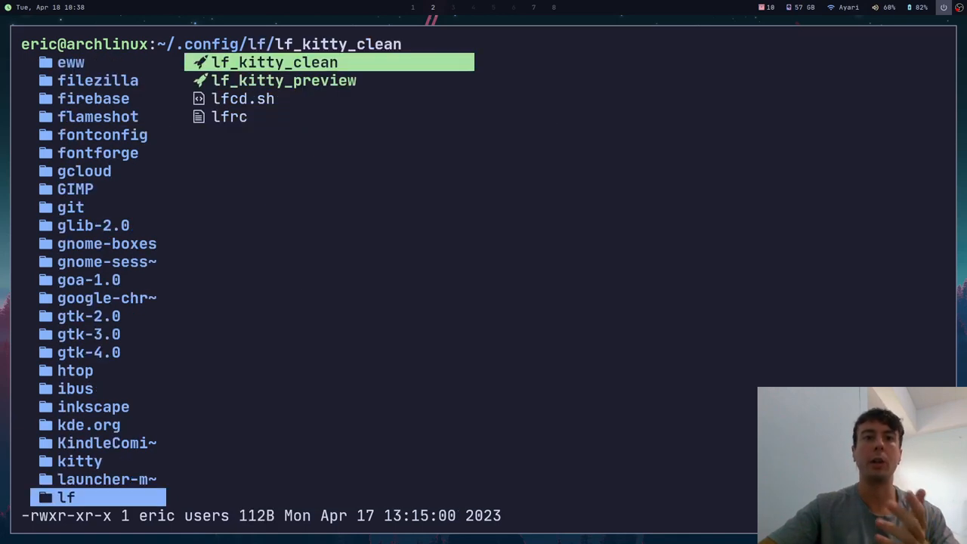
Move down through the files in ~/.config/lf
{"action": "key", "text": "Down"}
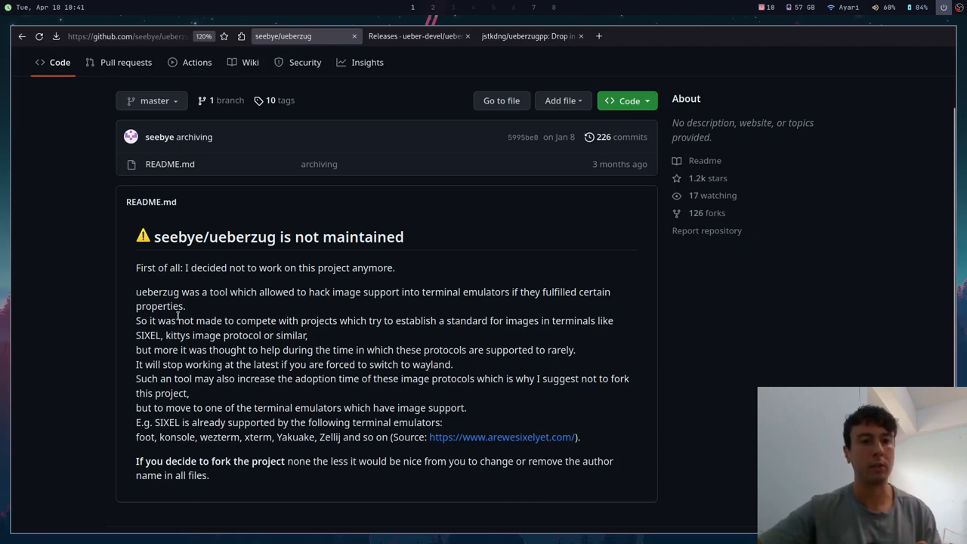
{"action": "mouse_move", "coordinate": [139, 345]}
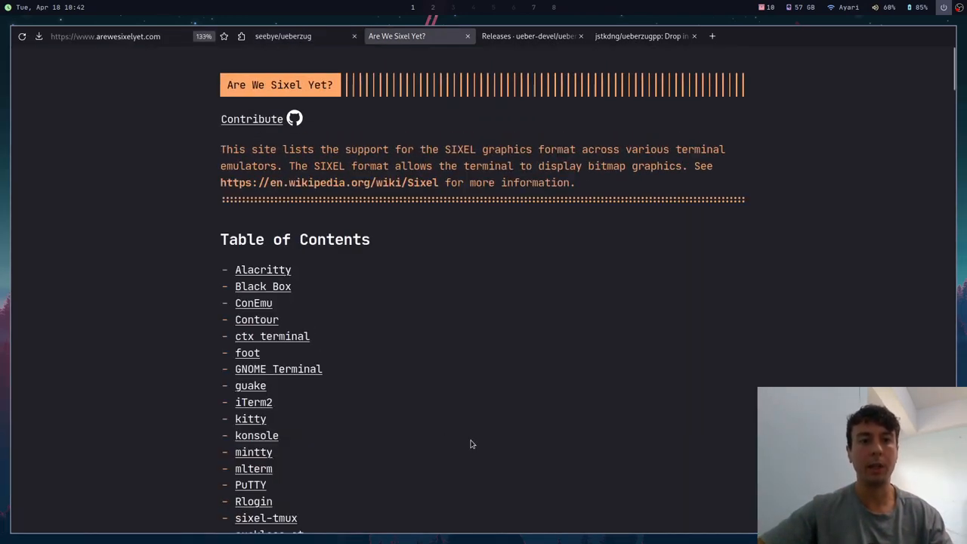
{"action": "scroll", "scroll_direction": "down", "scroll_amount": 3}
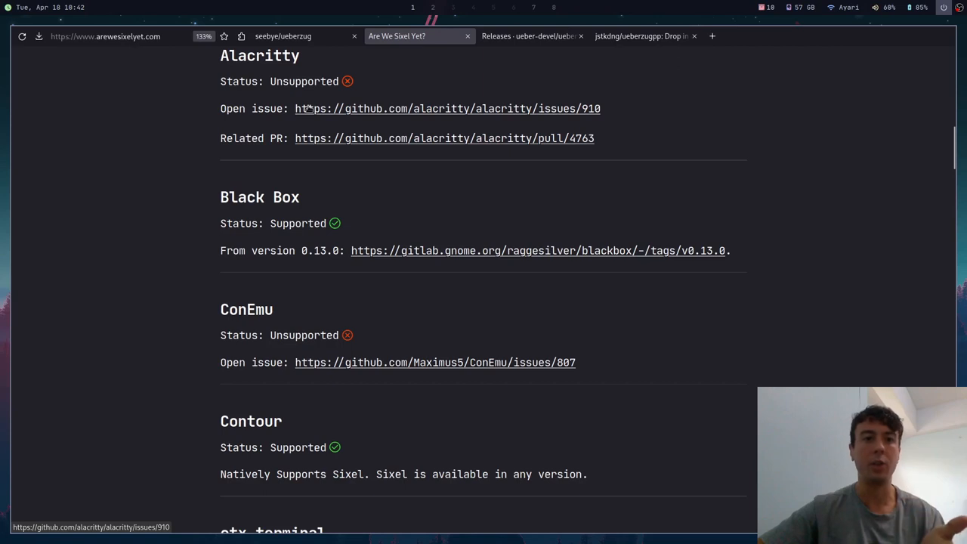
{"action": "mouse_move", "coordinate": [445, 139]}
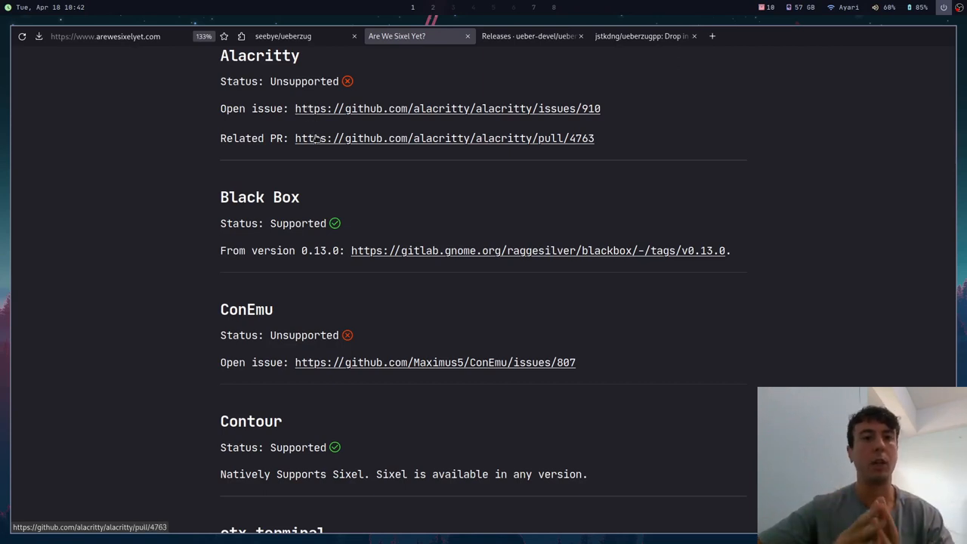
{"action": "mouse_move", "coordinate": [151, 200]}
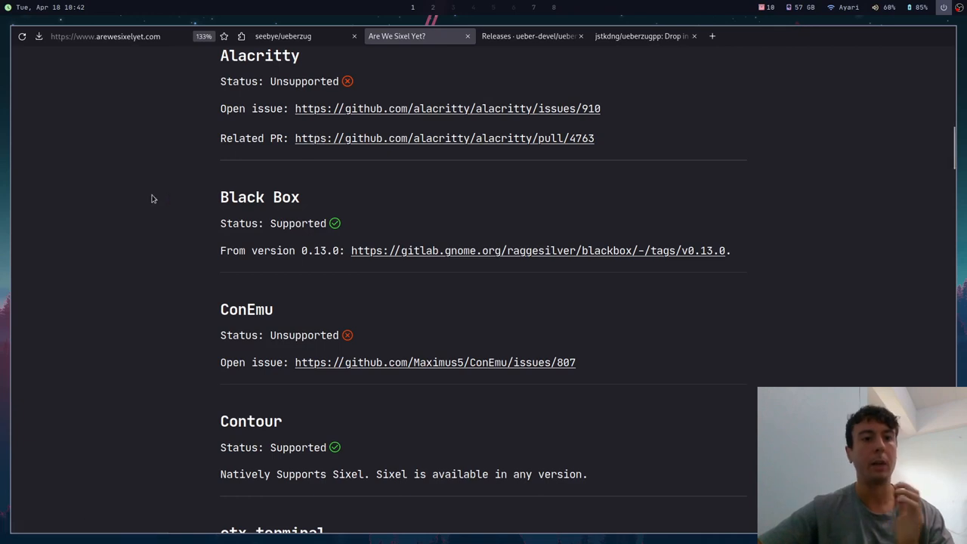
{"action": "scroll", "scroll_direction": "down", "scroll_amount": 3}
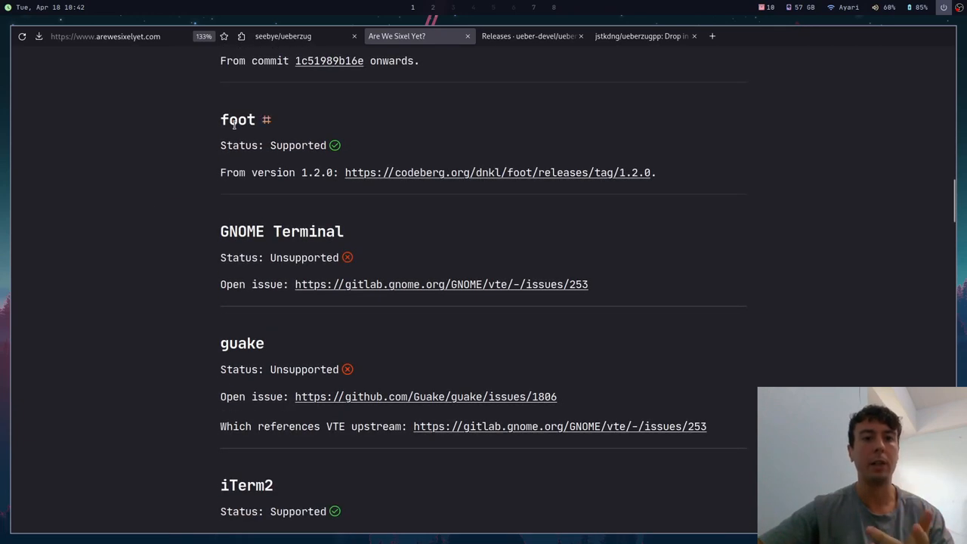
{"action": "mouse_move", "coordinate": [239, 133]}
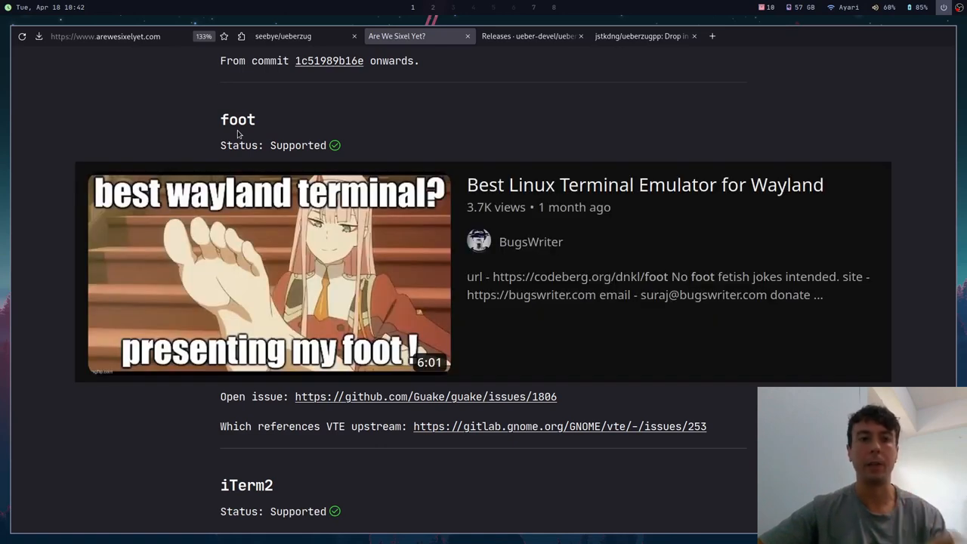
{"action": "scroll", "scroll_direction": "down", "scroll_amount": 3}
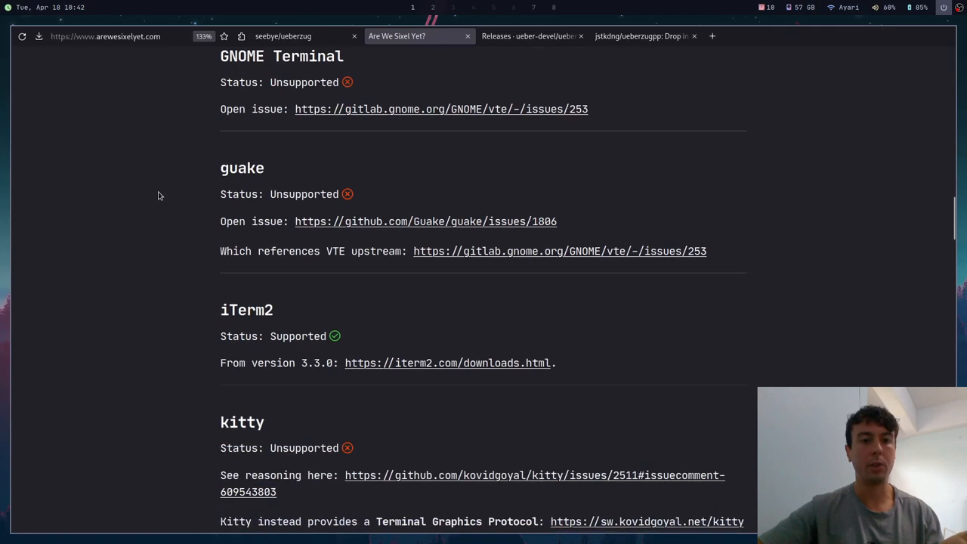
{"action": "scroll", "scroll_direction": "down", "scroll_amount": 3}
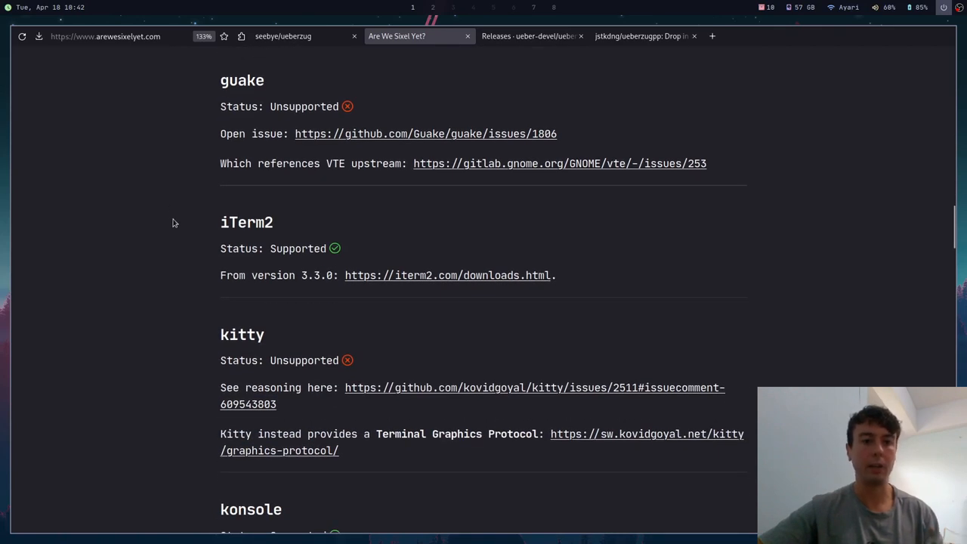
{"action": "scroll", "scroll_direction": "down", "scroll_amount": 3}
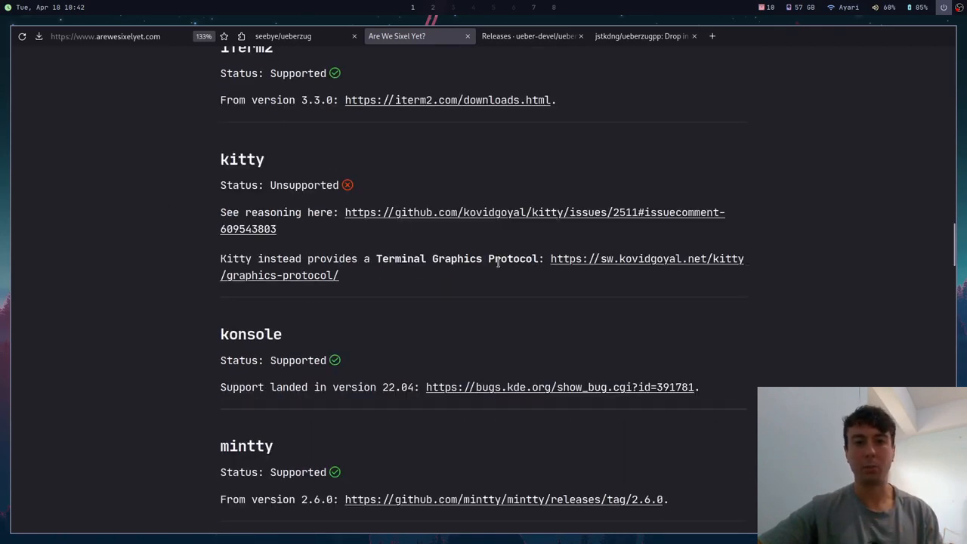
{"action": "scroll", "scroll_direction": "down", "scroll_amount": 3}
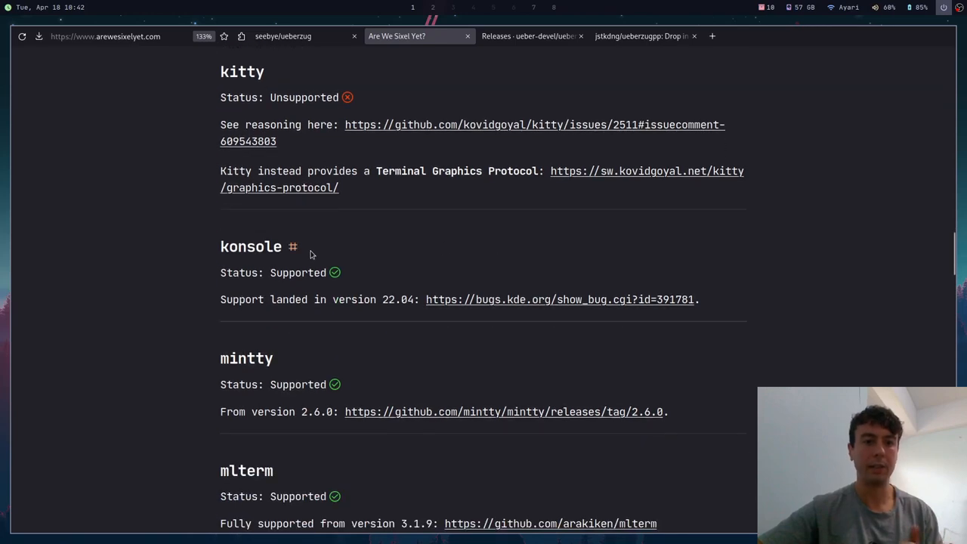
{"action": "scroll", "scroll_direction": "down", "scroll_amount": 3}
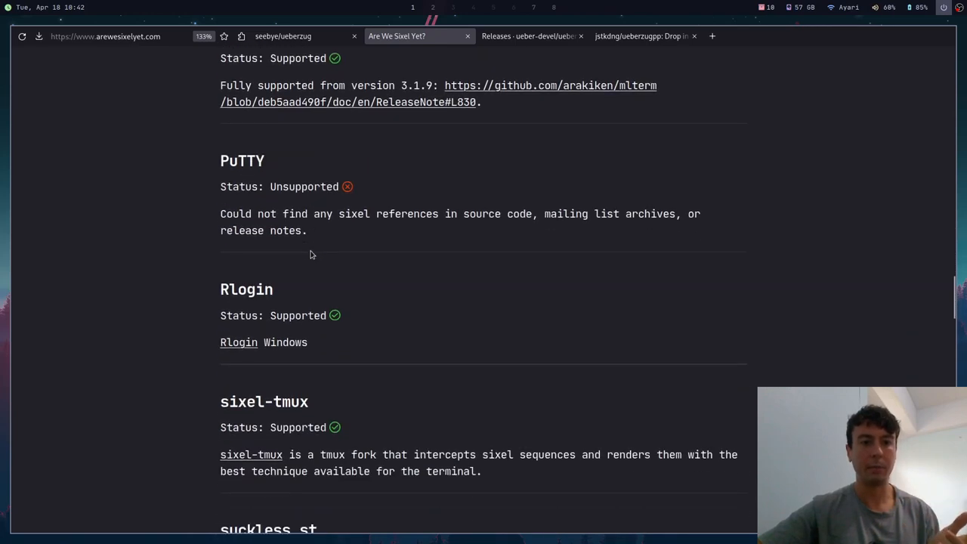
{"action": "scroll", "scroll_direction": "down", "scroll_amount": 3}
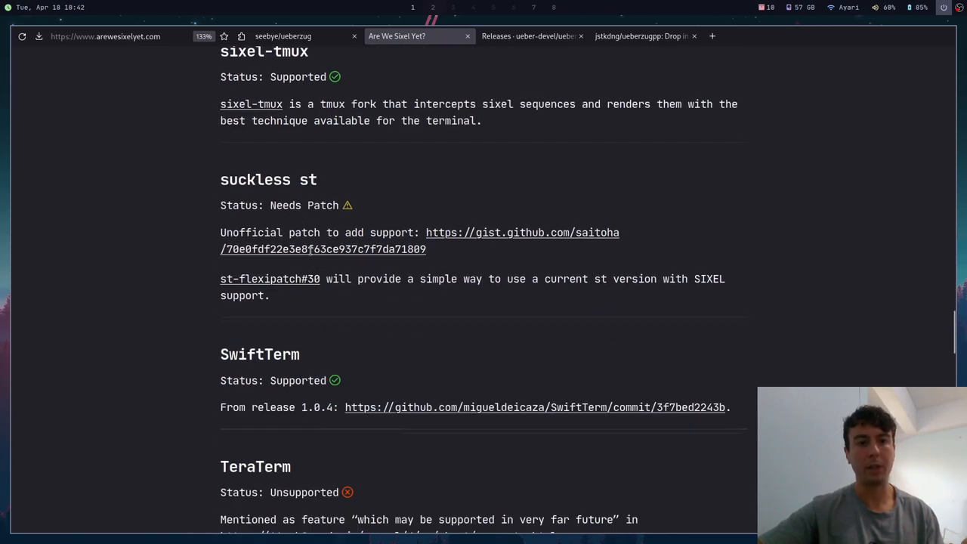
{"action": "mouse_move", "coordinate": [311, 254]}
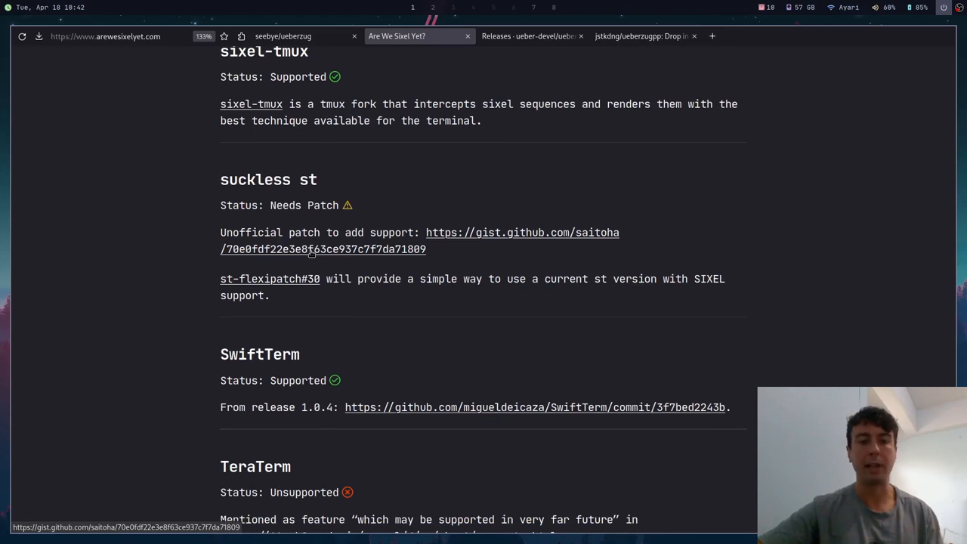
{"action": "scroll", "scroll_direction": "down", "scroll_amount": 3}
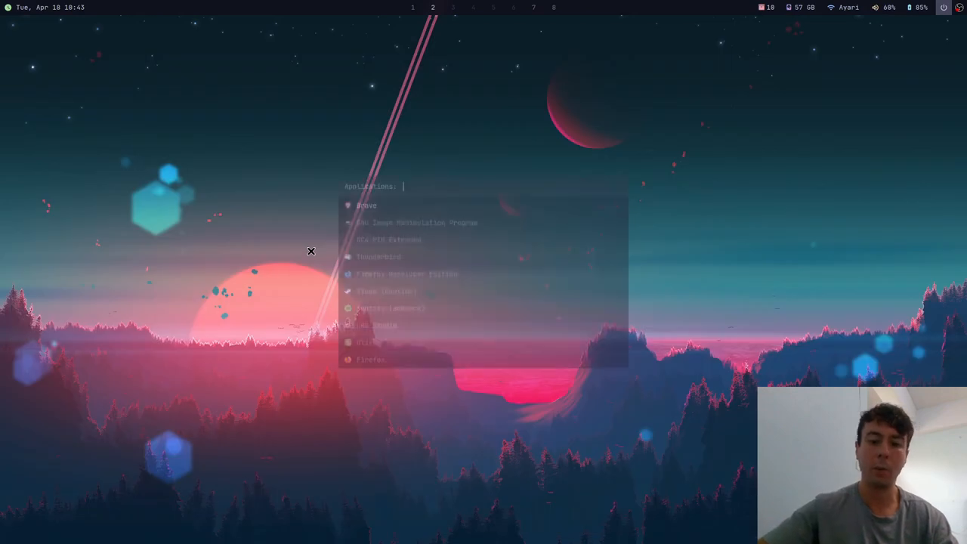
Launch Konsole from the application launcher by searching 'kon'
{"action": "type", "text": "kon"}
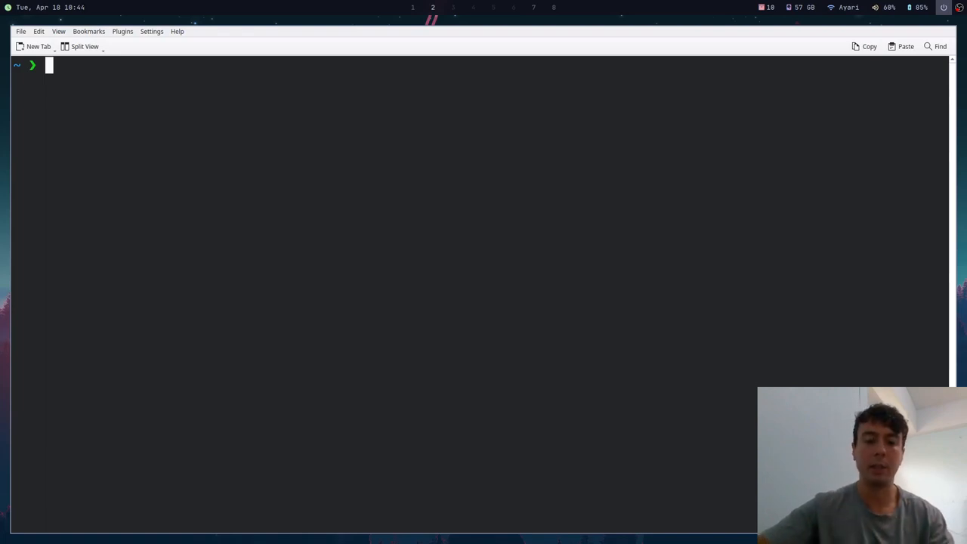
Render pictures/cat.jpg with chafa in Konsole
{"action": "type", "text": "chafa pictures/cat.jpg"}
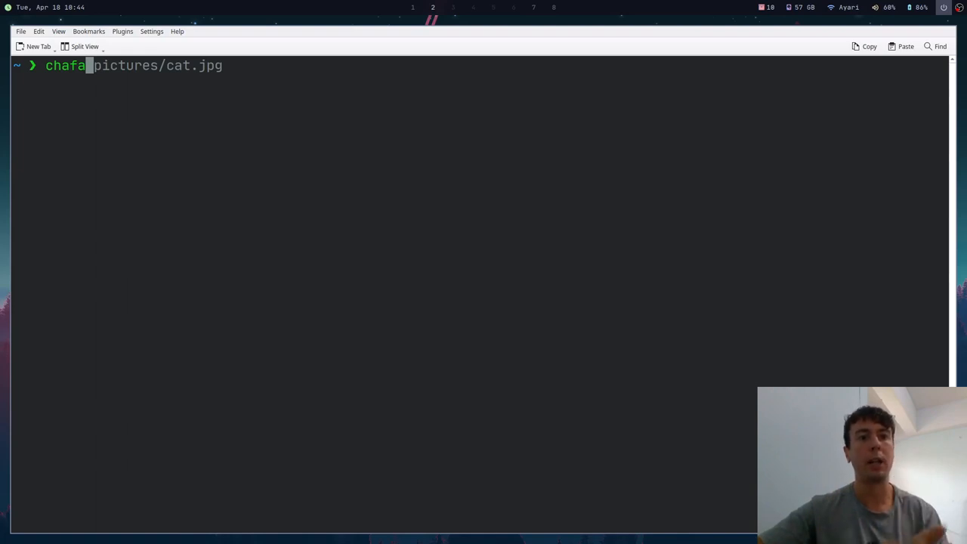
{"action": "key", "text": "Return"}
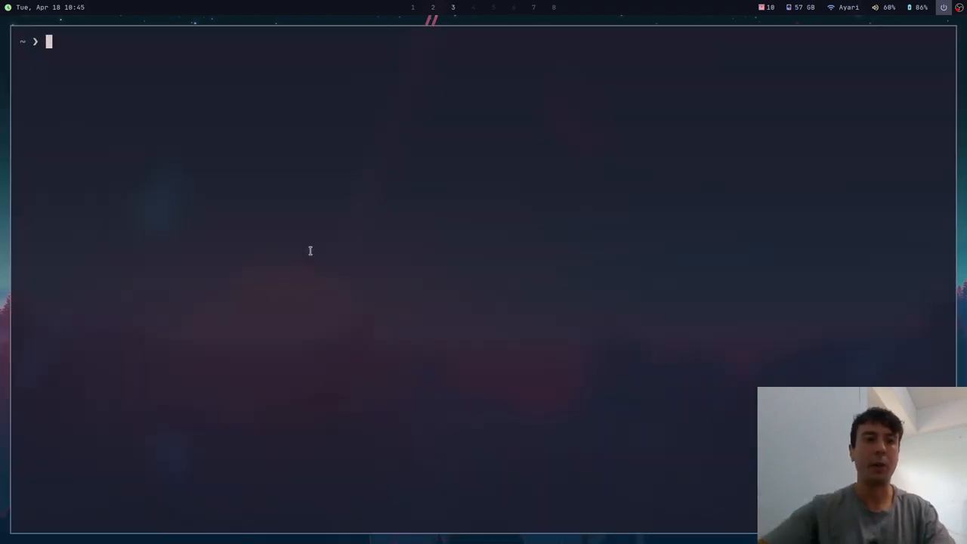
Render pictures/cat.jpg with chafa in Alacritty
{"action": "type", "text": "chafa pictures/cat.jpg"}
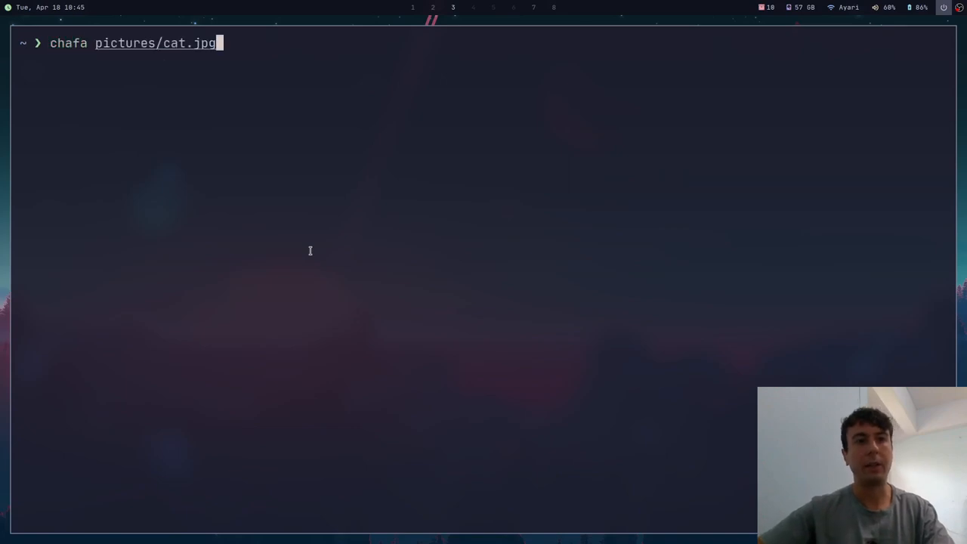
{"action": "key", "text": "Return"}
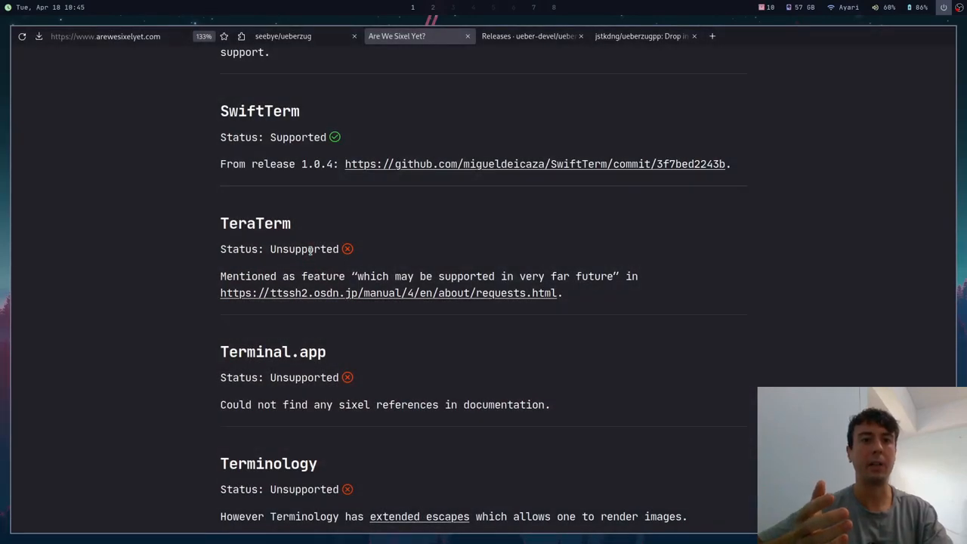
Check Alacritty's status on Are We Sixel Yet, then open the horriblename/lf repository
{"action": "left_click", "coordinate": [283, 37]}
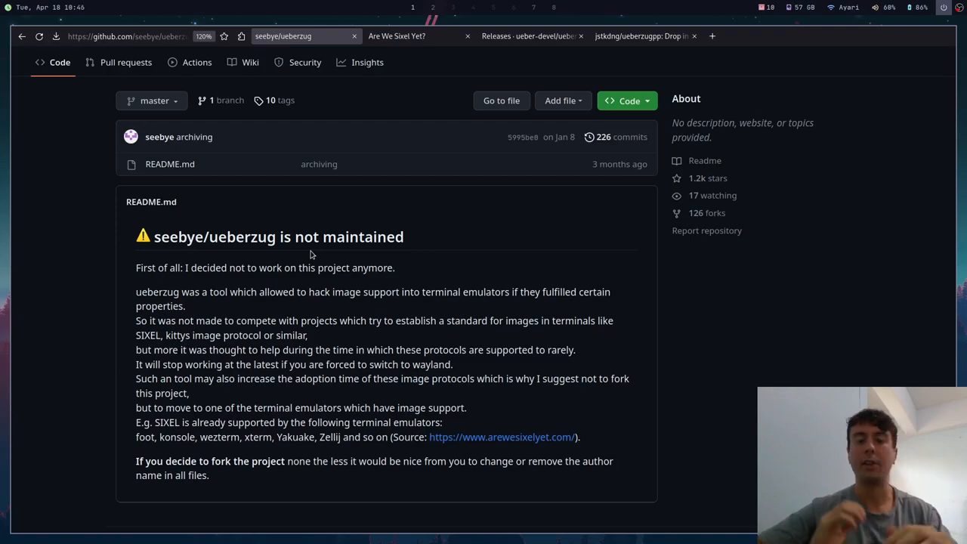
{"action": "left_click", "coordinate": [396, 36]}
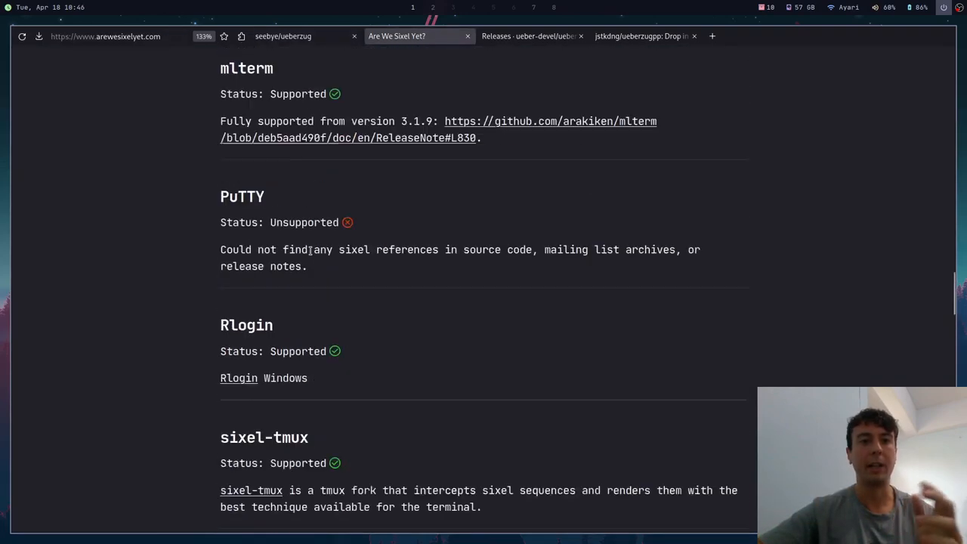
{"action": "scroll", "scroll_direction": "up", "scroll_amount": 3}
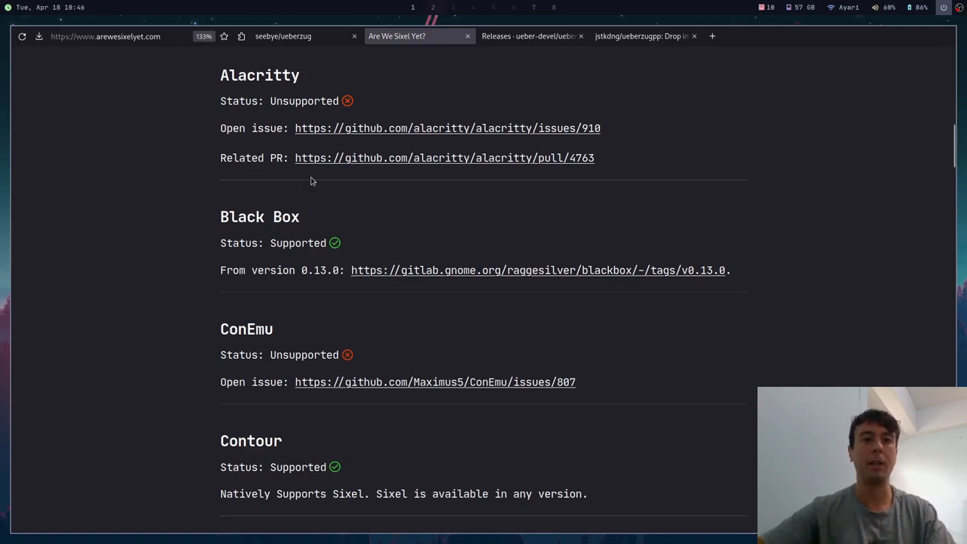
{"action": "mouse_move", "coordinate": [324, 151]}
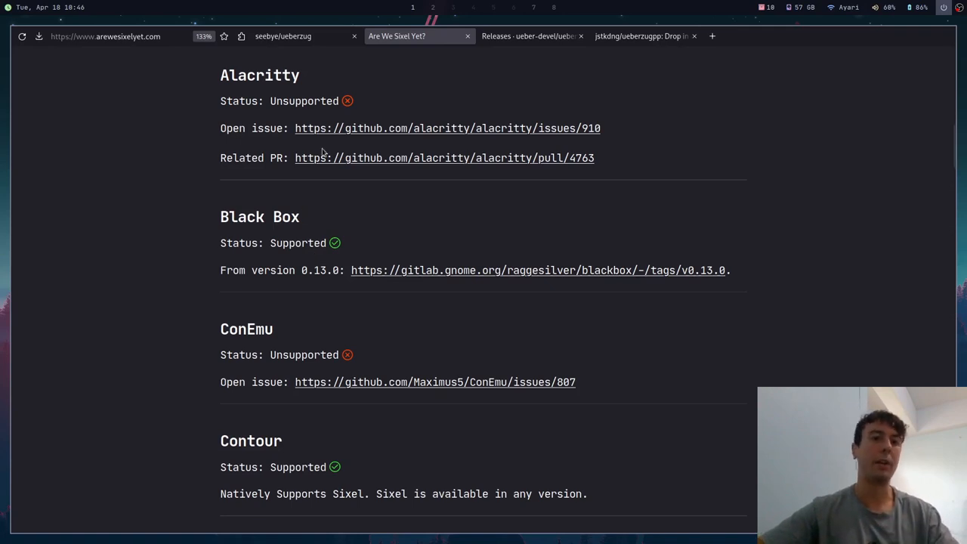
{"action": "left_click", "coordinate": [284, 36]}
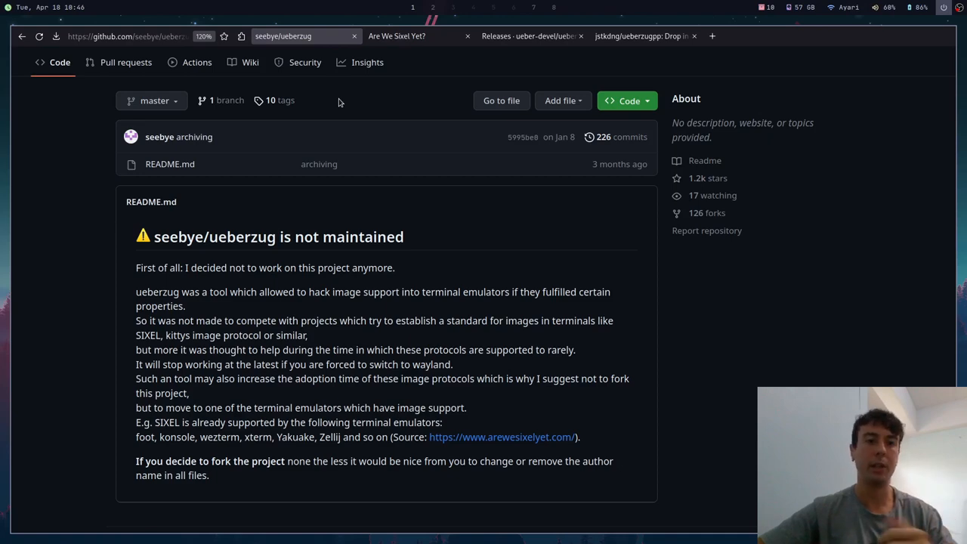
{"action": "left_click", "coordinate": [756, 36]}
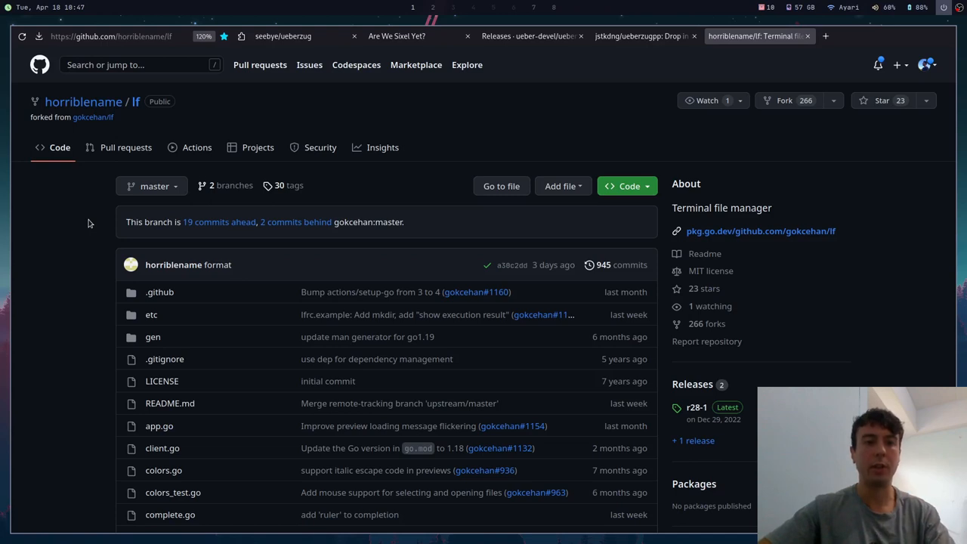
{"action": "mouse_move", "coordinate": [73, 177]}
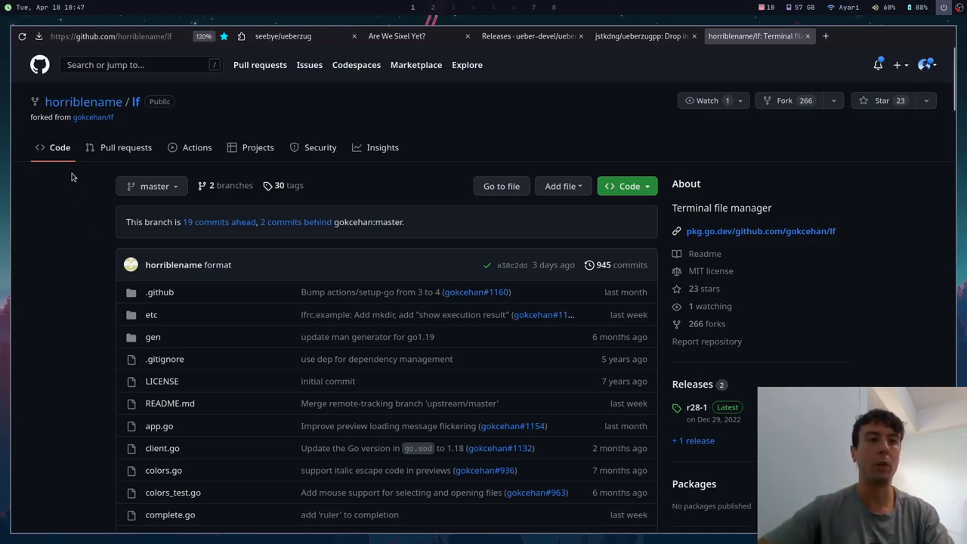
{"action": "mouse_move", "coordinate": [86, 211]}
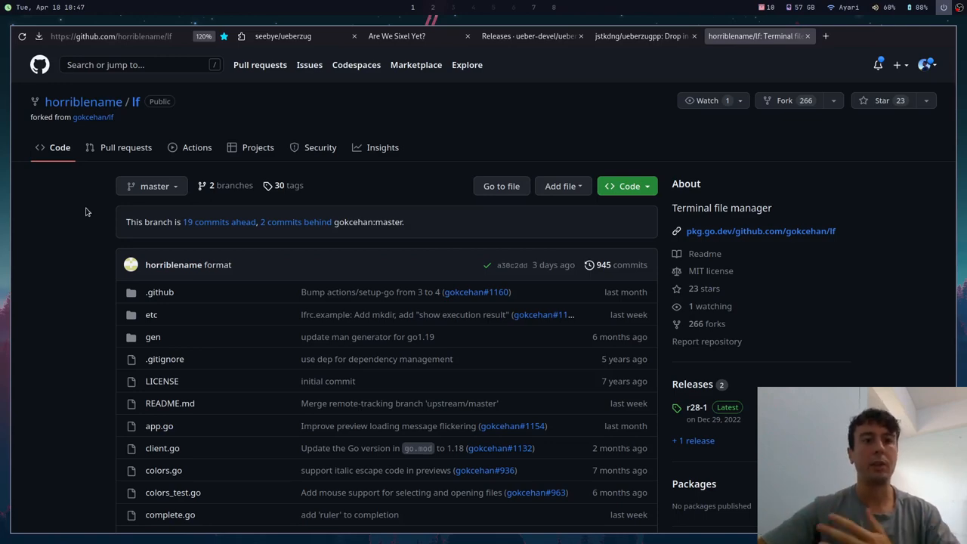
Read the LF-sixel README screenshot in horriblename/lf, then return to the seebye/ueberzug page
{"action": "scroll", "scroll_direction": "down", "scroll_amount": 3}
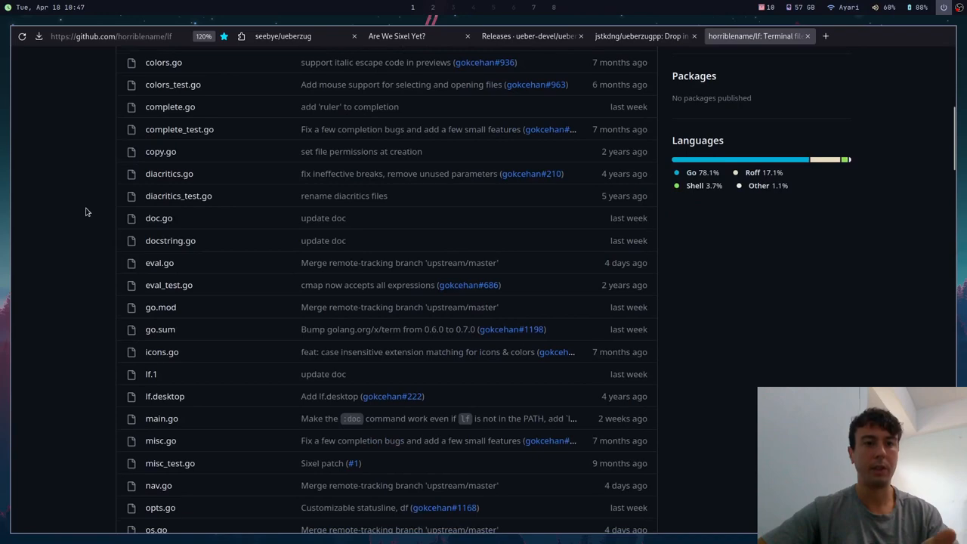
{"action": "scroll", "scroll_direction": "down", "scroll_amount": 3}
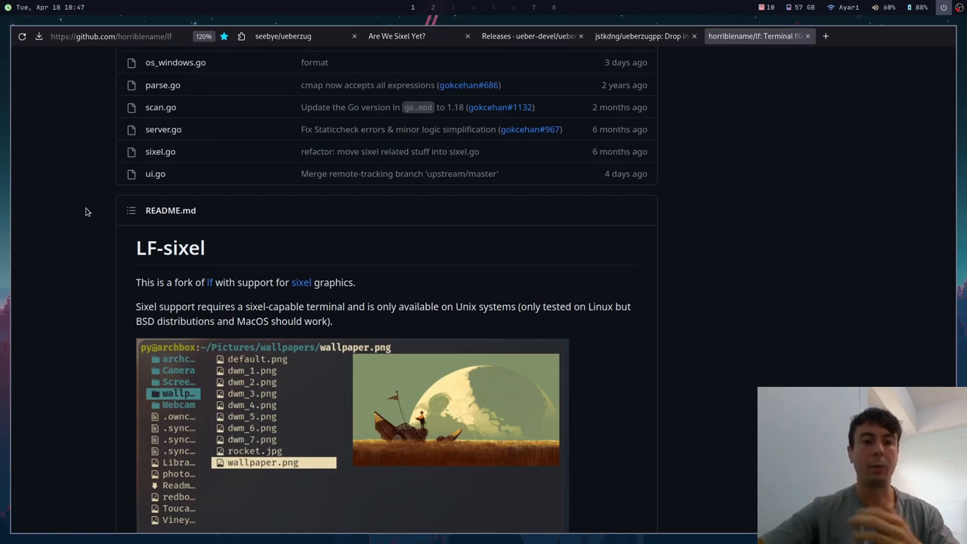
{"action": "scroll", "scroll_direction": "down", "scroll_amount": 3}
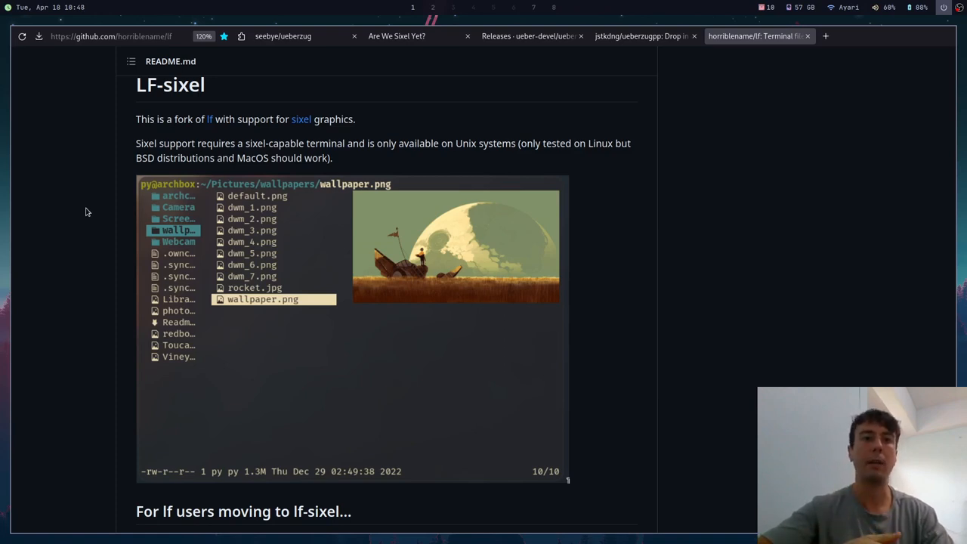
{"action": "left_click", "coordinate": [283, 36]}
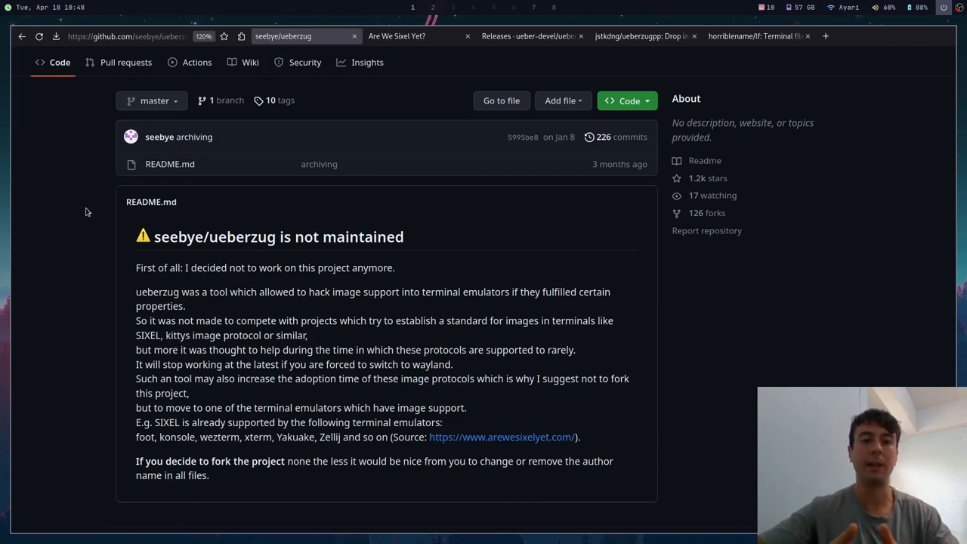
{"action": "mouse_move", "coordinate": [369, 62]}
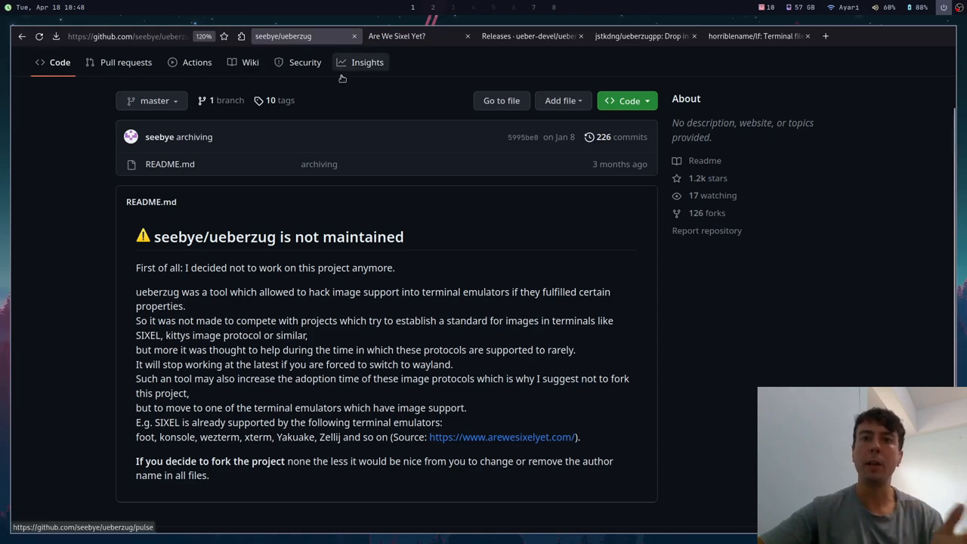
Switch to jstkdng/ueberzugpp and bring its Überzug++ README with advantages list into view
{"action": "left_click", "coordinate": [642, 37]}
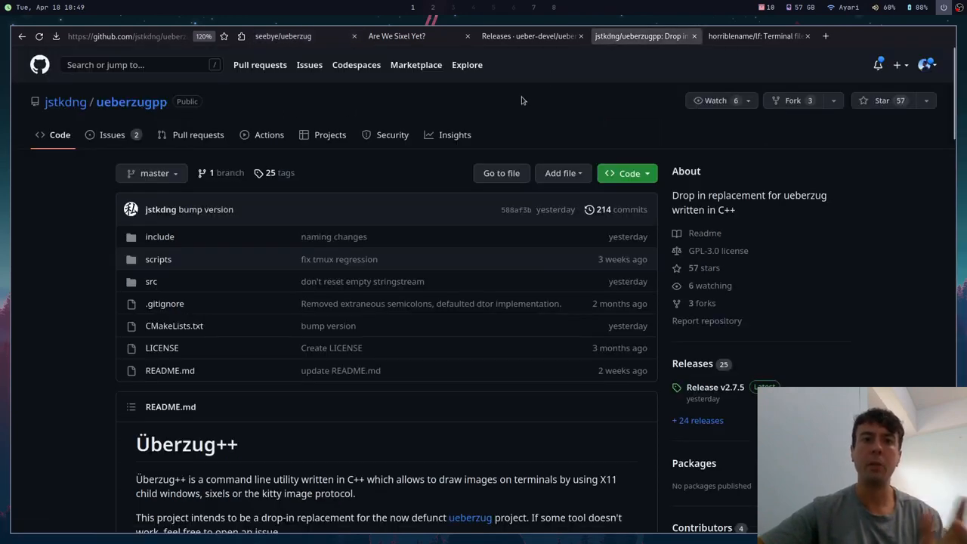
{"action": "scroll", "scroll_direction": "down", "scroll_amount": 3}
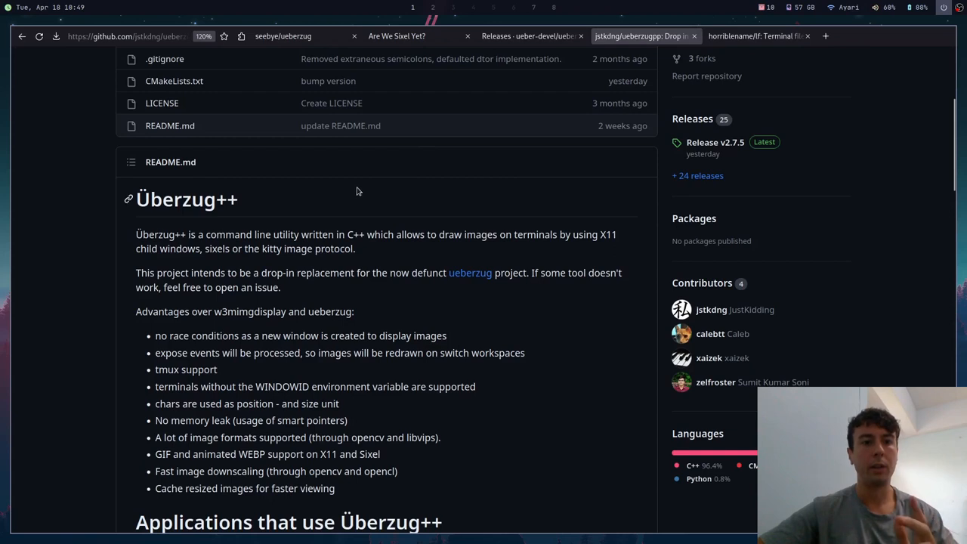
{"action": "mouse_move", "coordinate": [275, 252]}
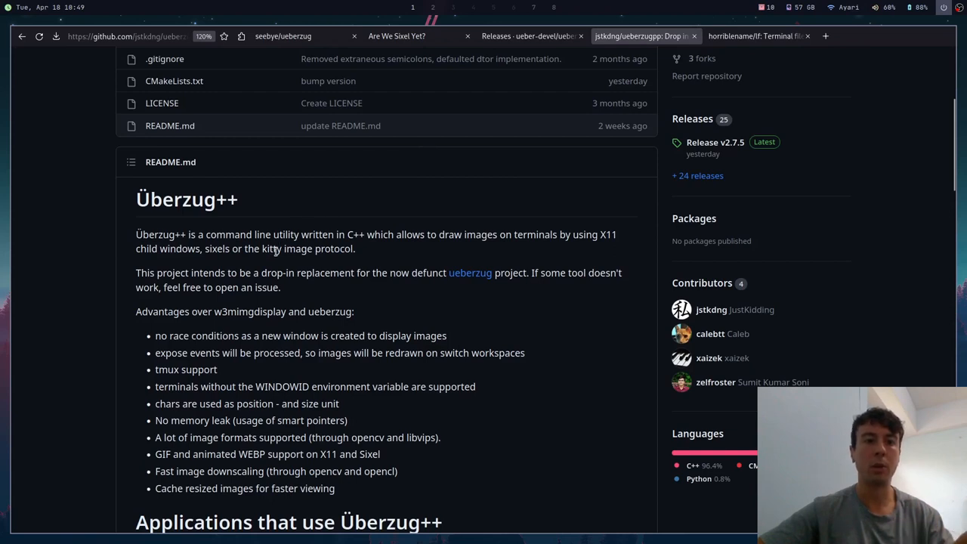
{"action": "mouse_move", "coordinate": [254, 205]}
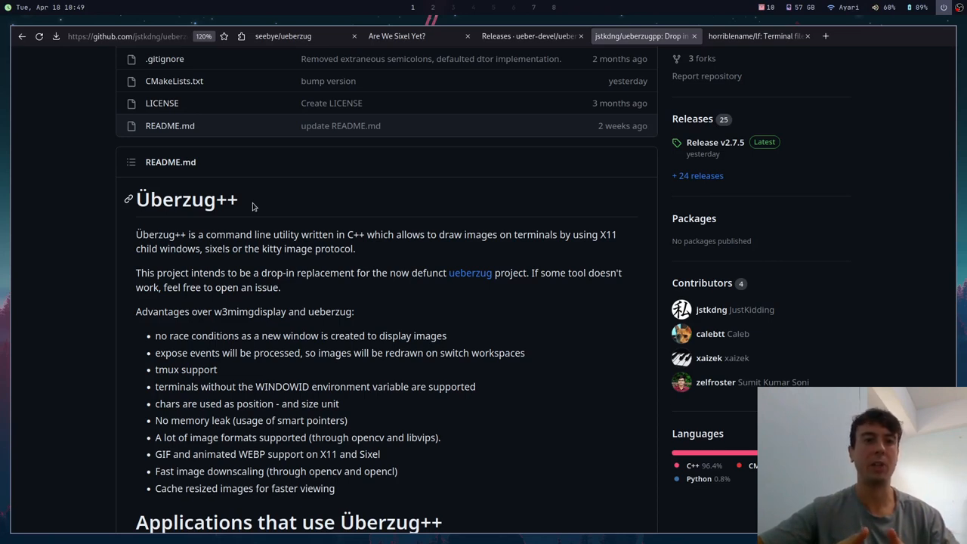
{"action": "mouse_move", "coordinate": [242, 204]}
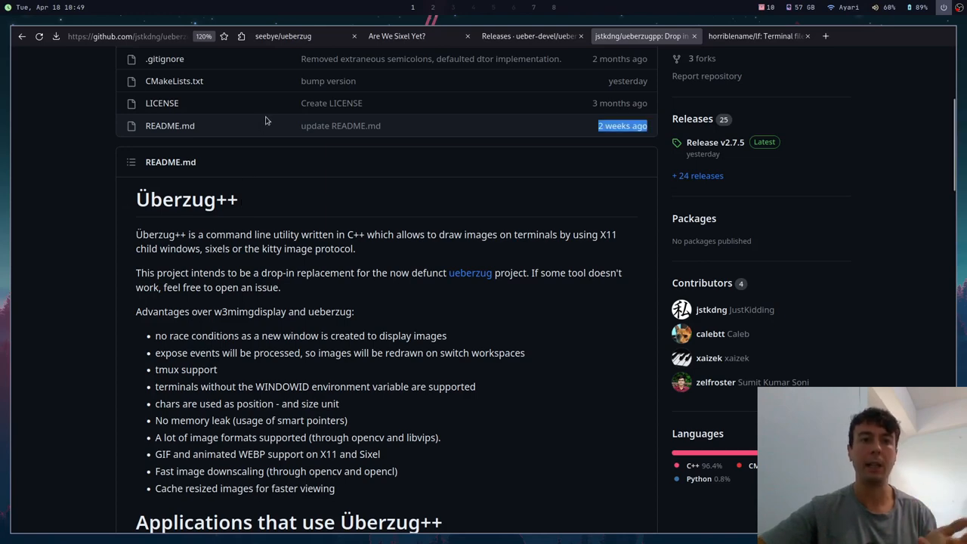
{"action": "mouse_move", "coordinate": [284, 36]}
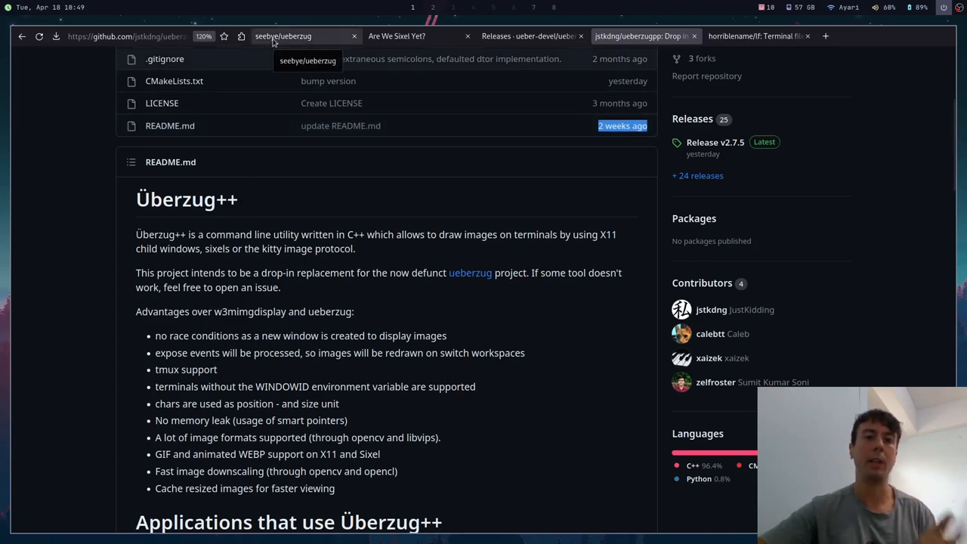